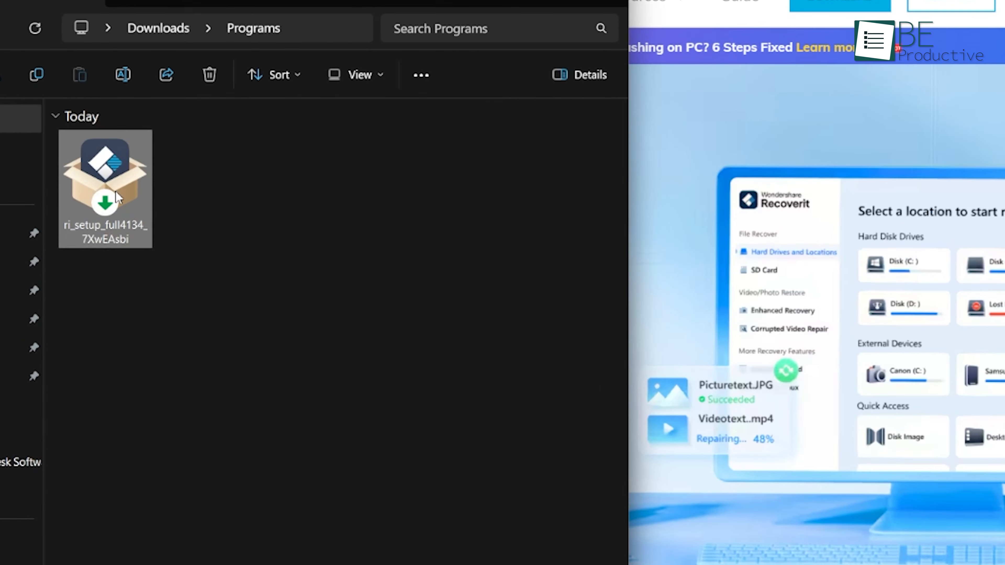
mouse_move(106, 186)
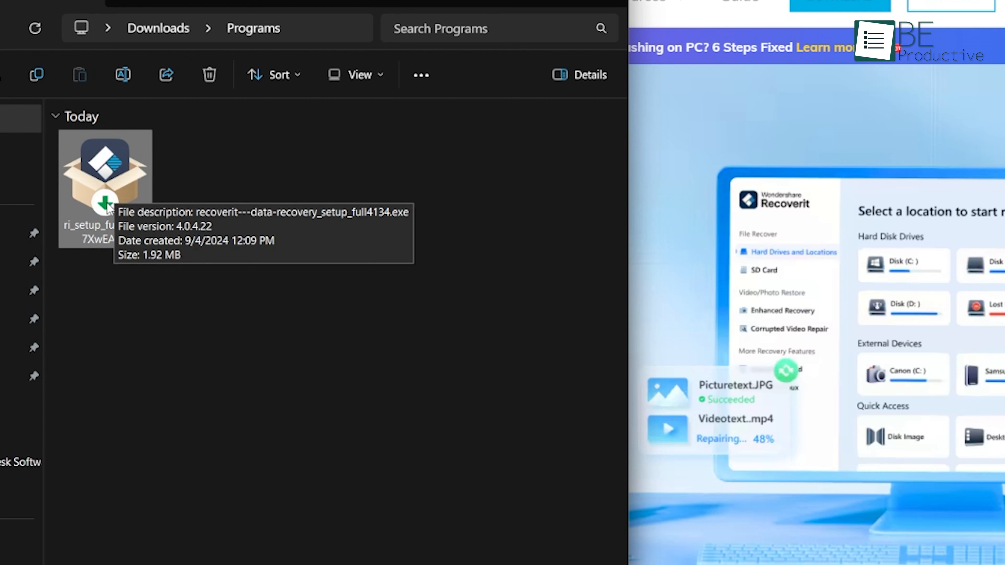
Launch the ri_setup installer from Downloads > Programs.
double_click(105, 167)
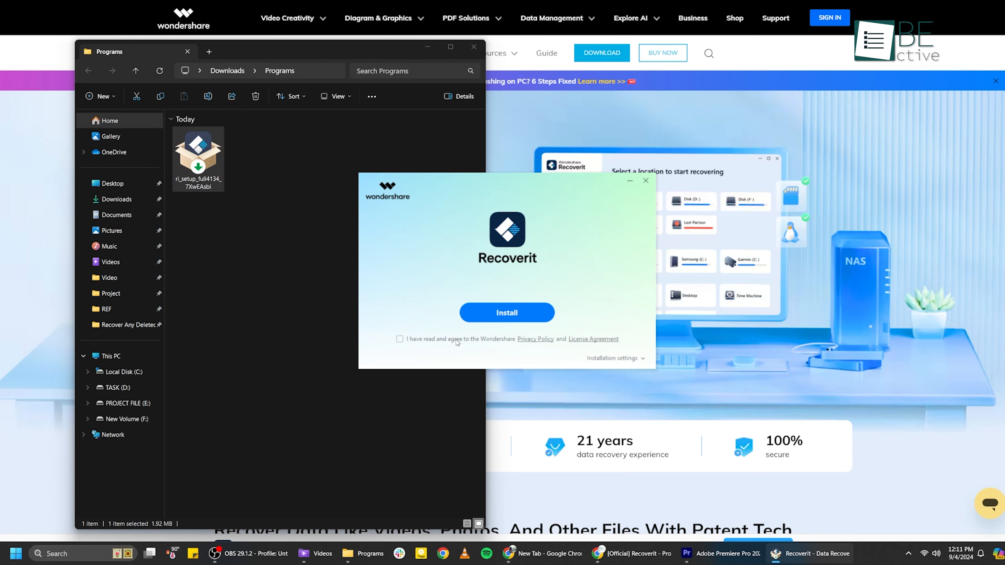
Install Recoverit and start it once installation finishes.
click(506, 313)
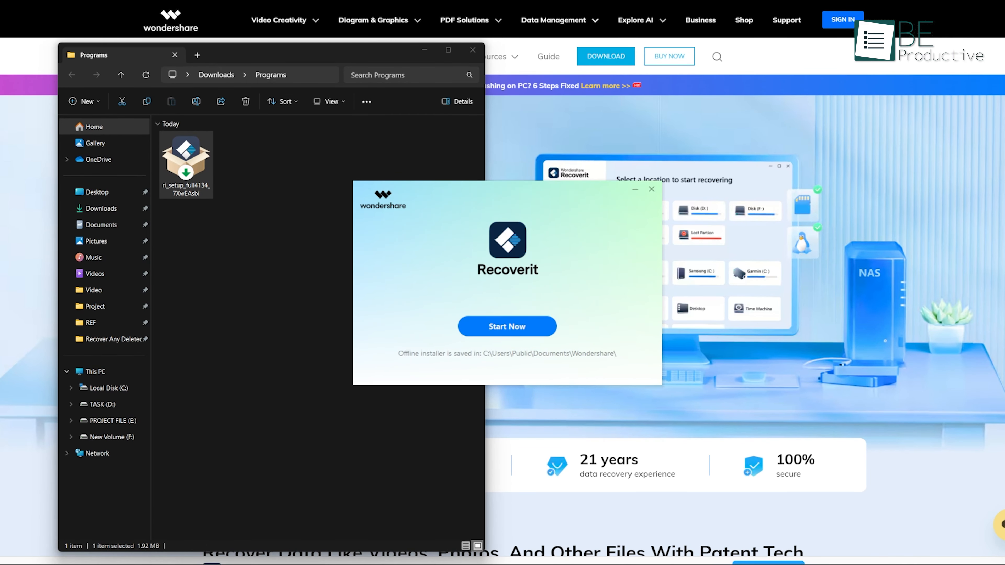
click(506, 326)
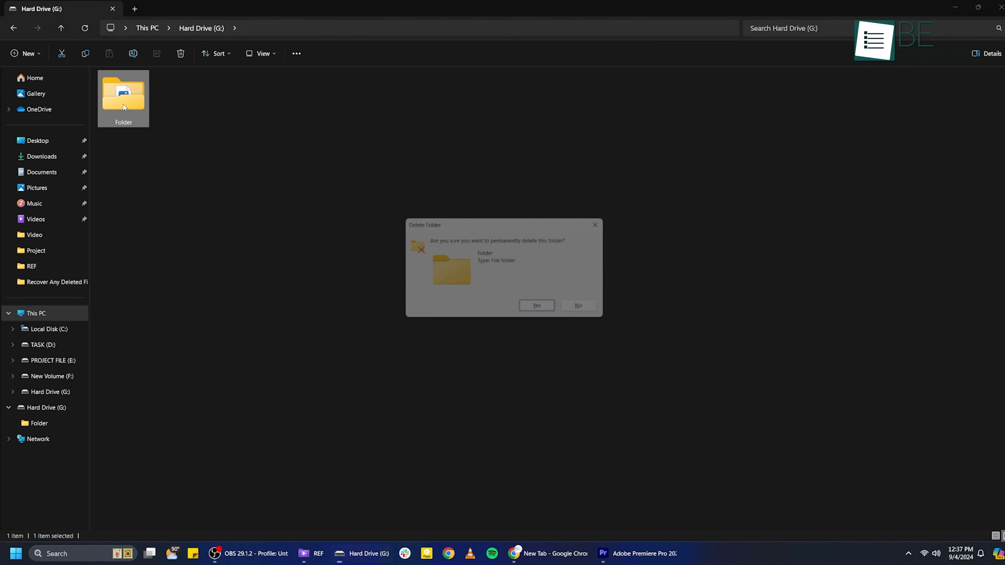
Confirm permanently deleting the folder on Hard Drive (G:).
click(535, 306)
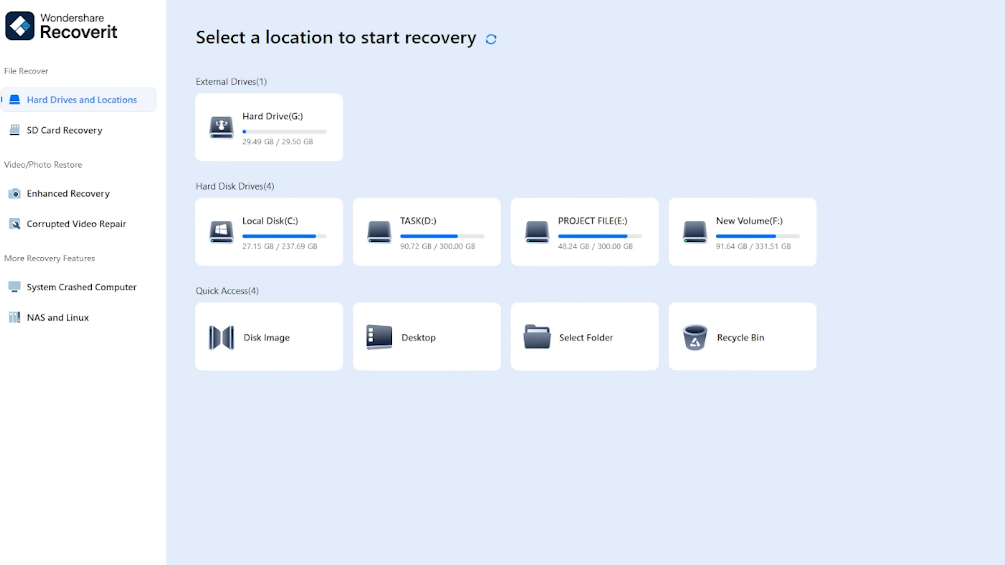
Choose Hard Drive (G:) under External Drives as the location to scan.
click(268, 127)
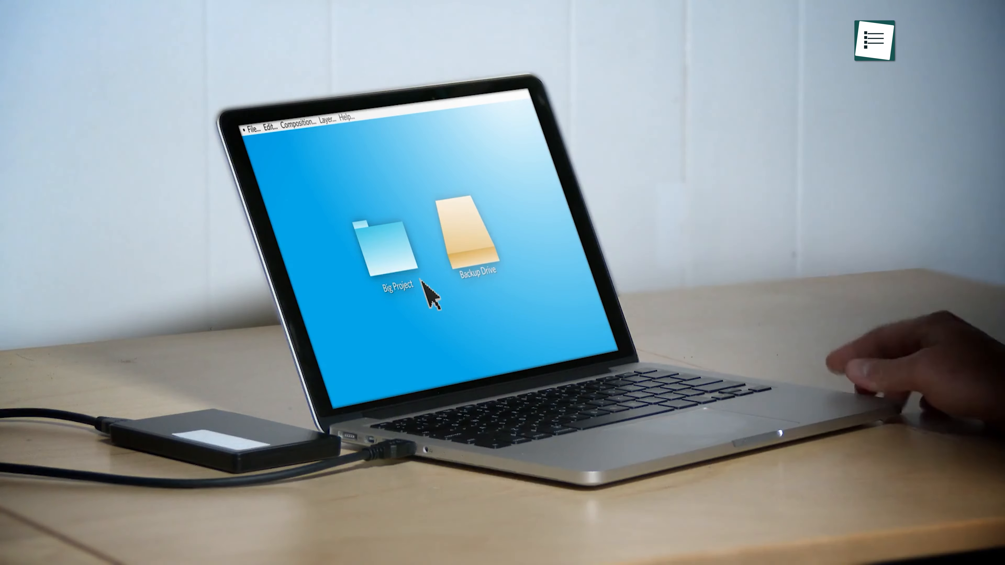
Let the scan of Hard Drive (G:) run until it reports 913 files found.
drag(386, 250, 475, 240)
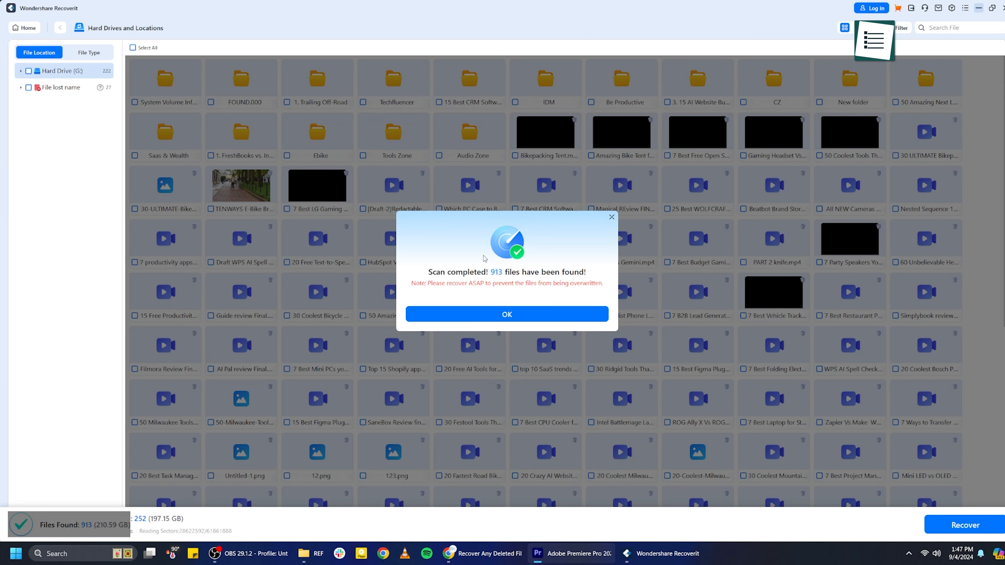
Dismiss the scan notice and preview the 50-Amazing-Next-Level-Tools png from the results.
click(506, 314)
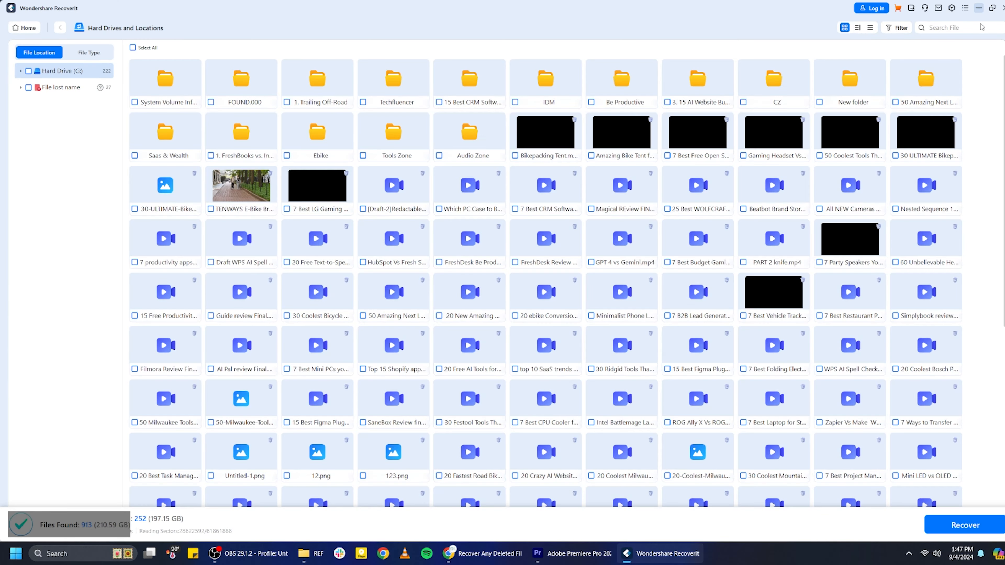
scroll(down, 3)
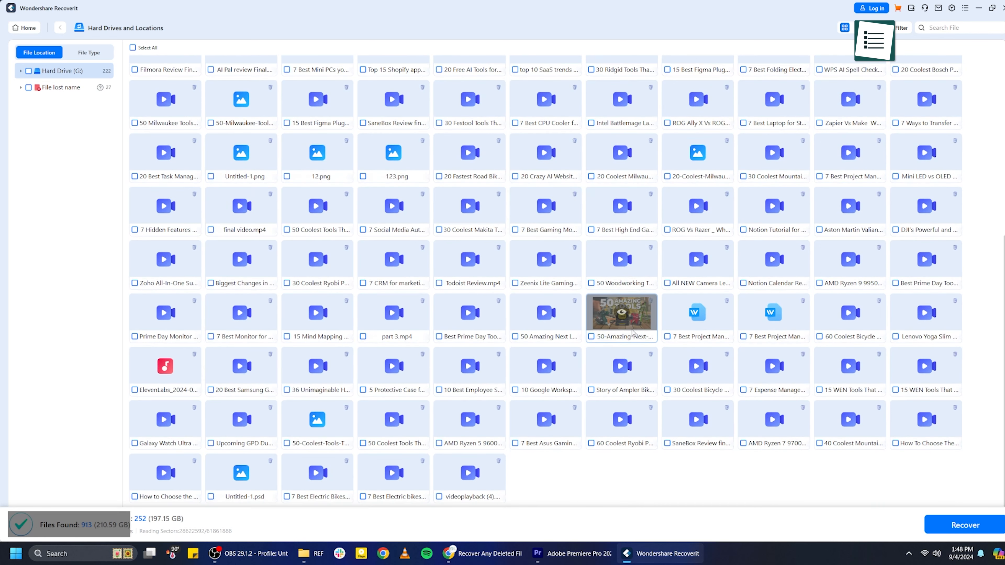
double_click(620, 313)
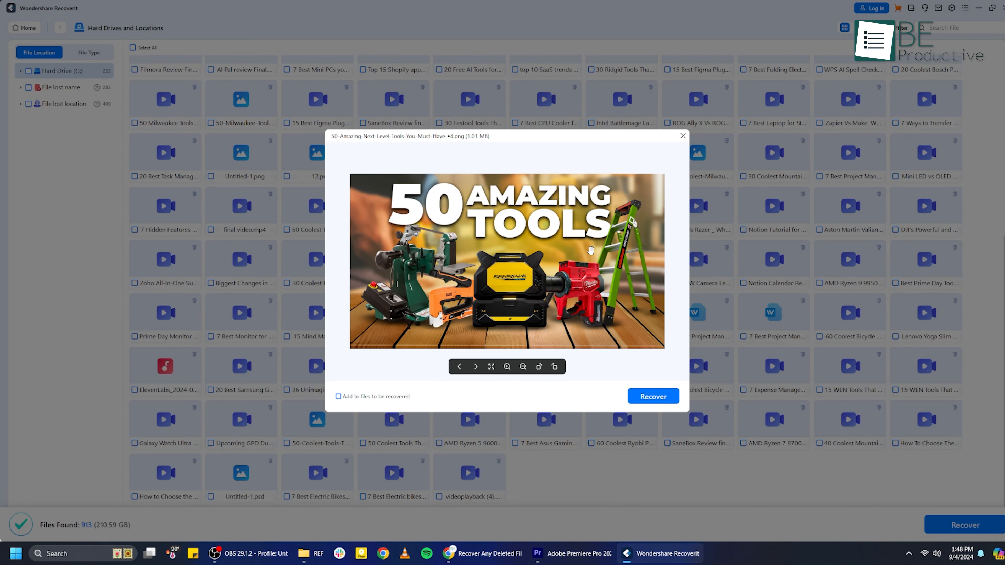
click(681, 136)
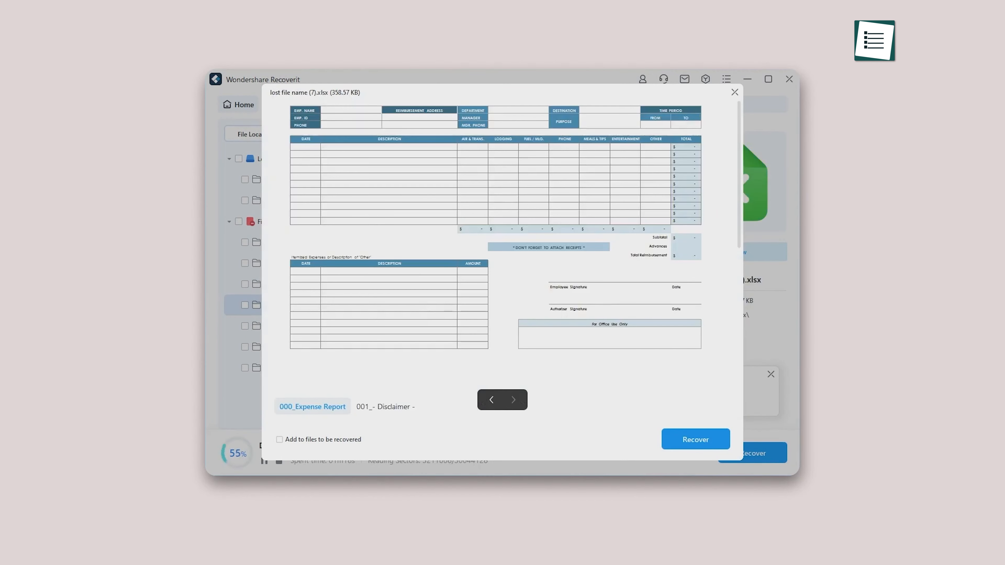
Recover the files into a new folder named Data recover on Local Disk (C:).
click(512, 399)
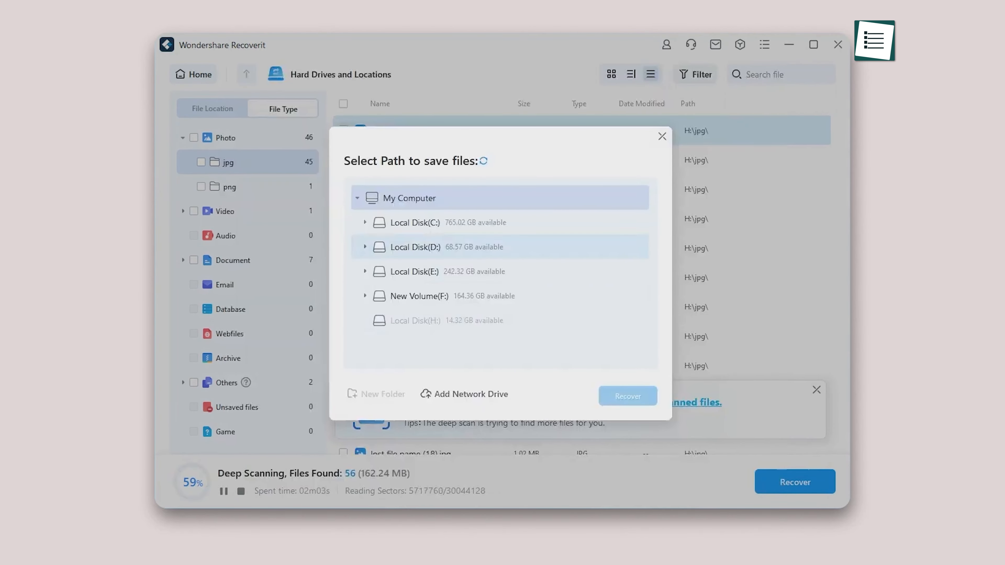
click(413, 223)
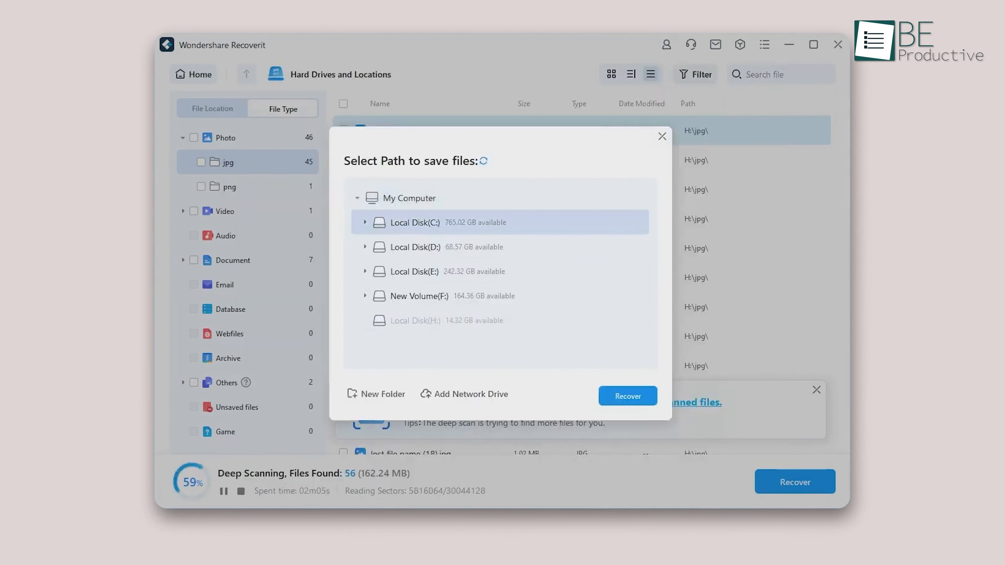
click(375, 393)
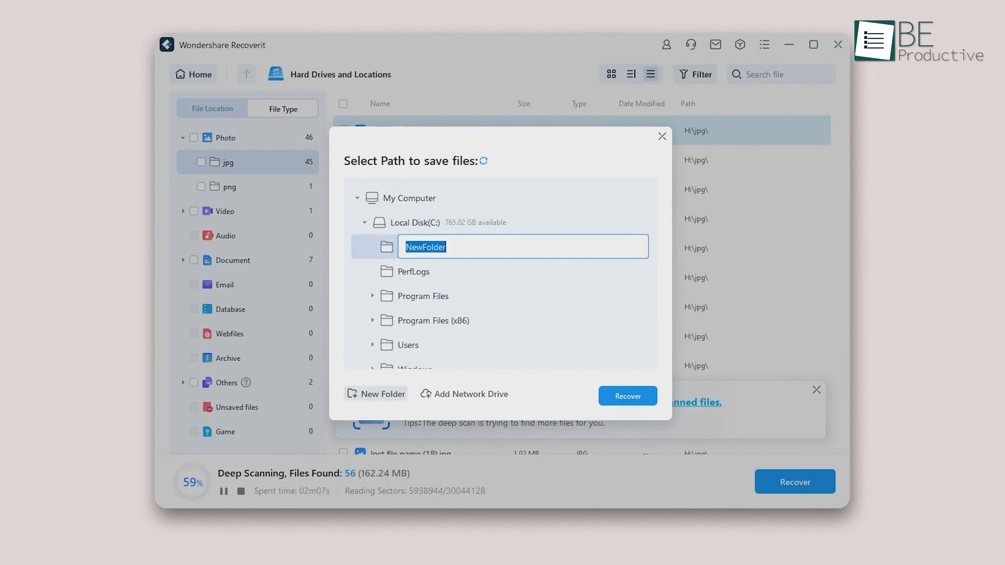
text(D)
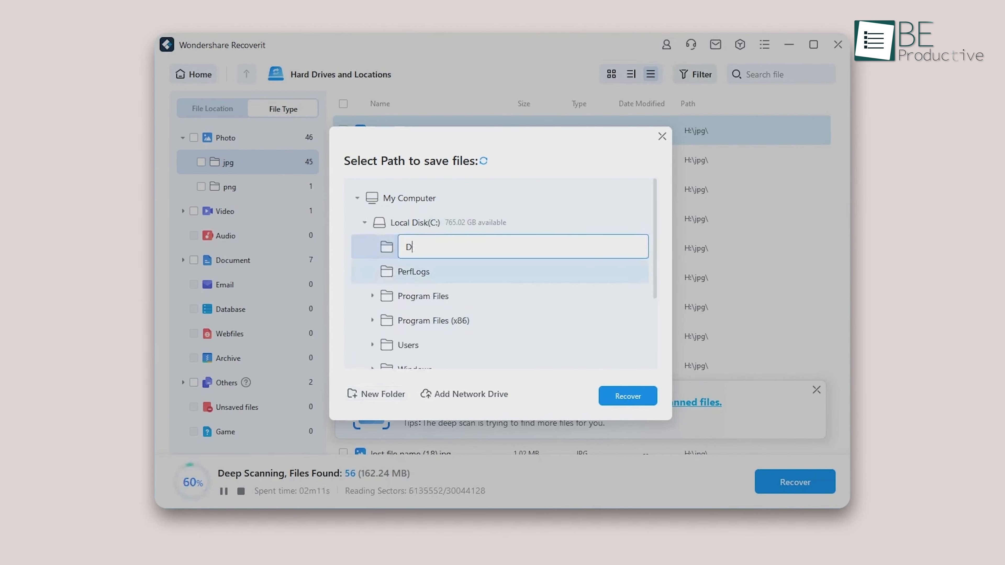
text(ata recover)
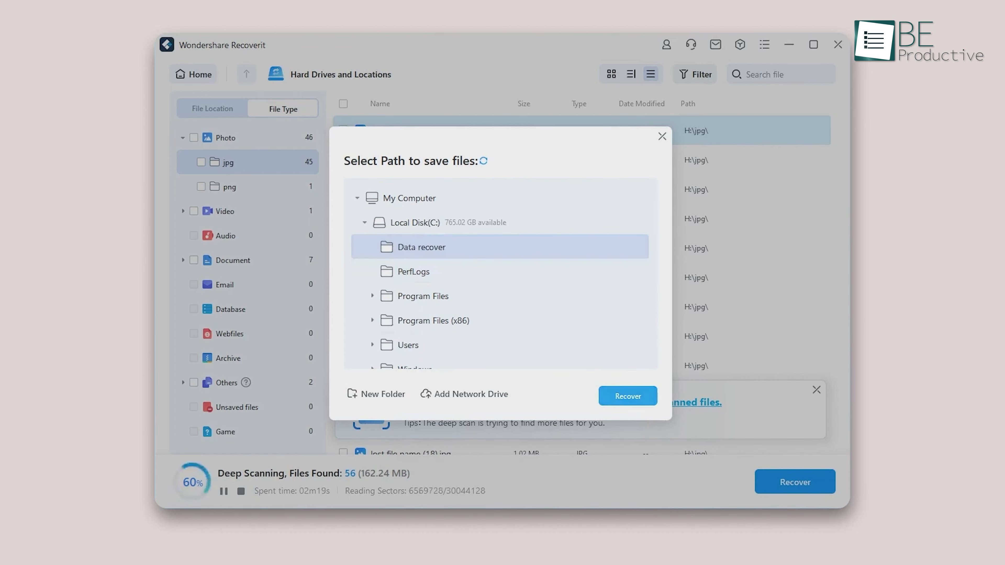
click(627, 396)
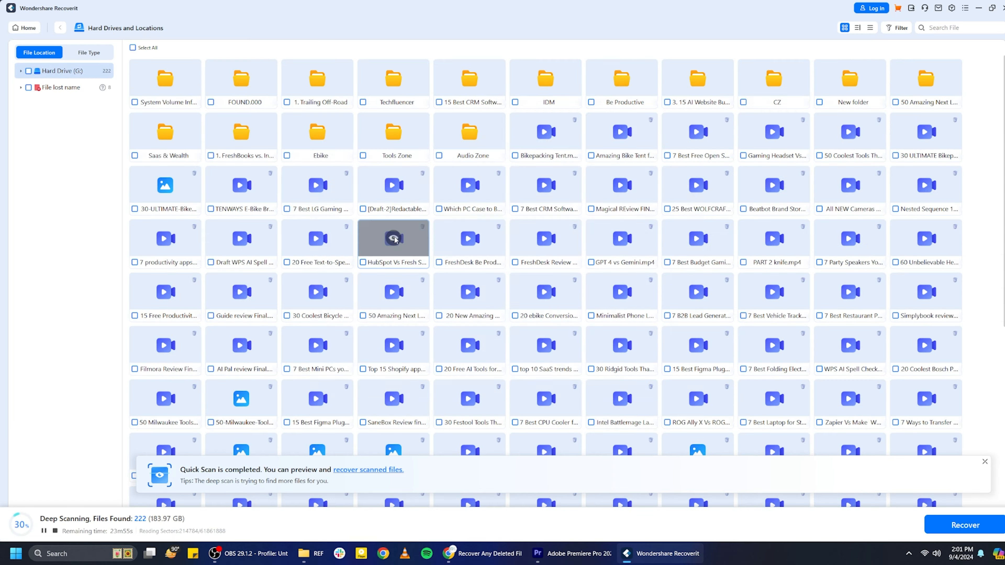
Attempt to preview the HubSpot Vs Fresh Sales mp4 and close the failed preview.
double_click(393, 239)
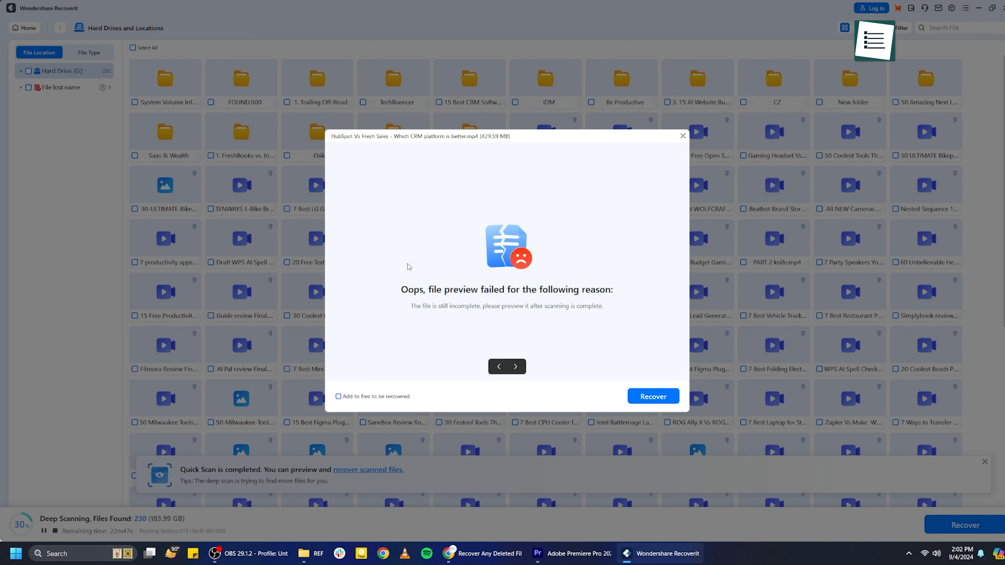
click(498, 365)
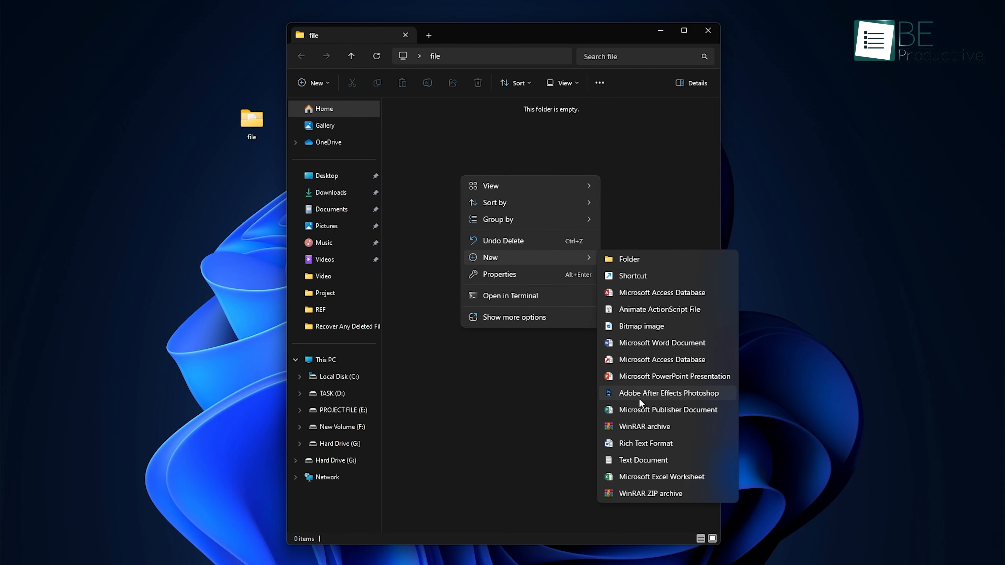
Create a new document inside the empty folder named file and name it.
click(643, 460)
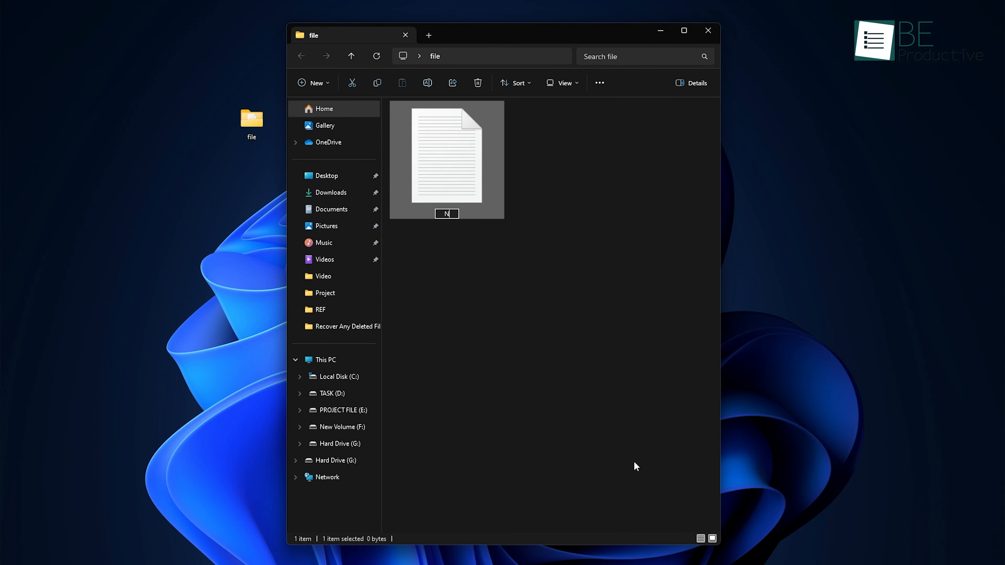
text(EW D)
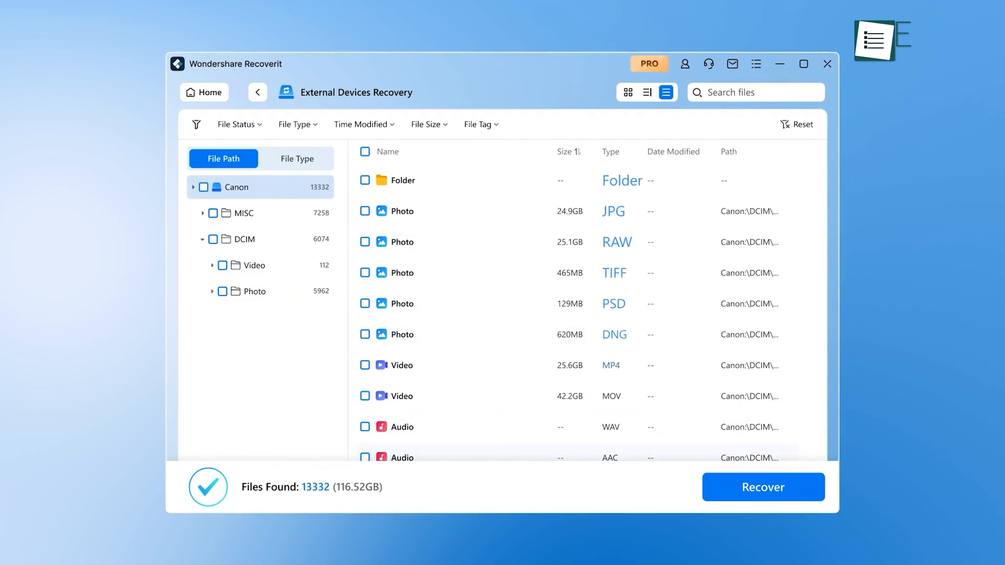
click(763, 487)
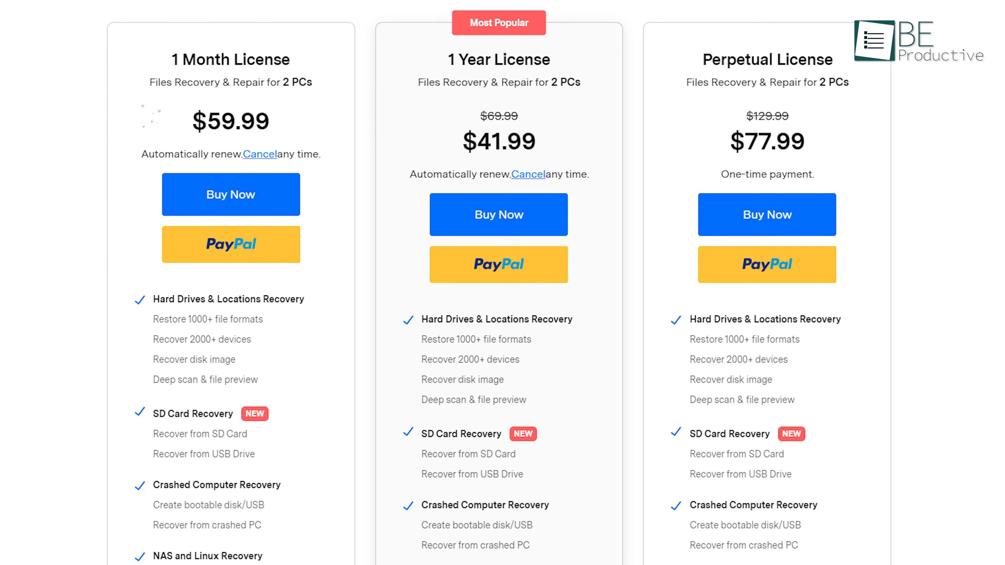
Review the Recoverit pricing plans and start the free installer download via Try It Free.
scroll(down, 3)
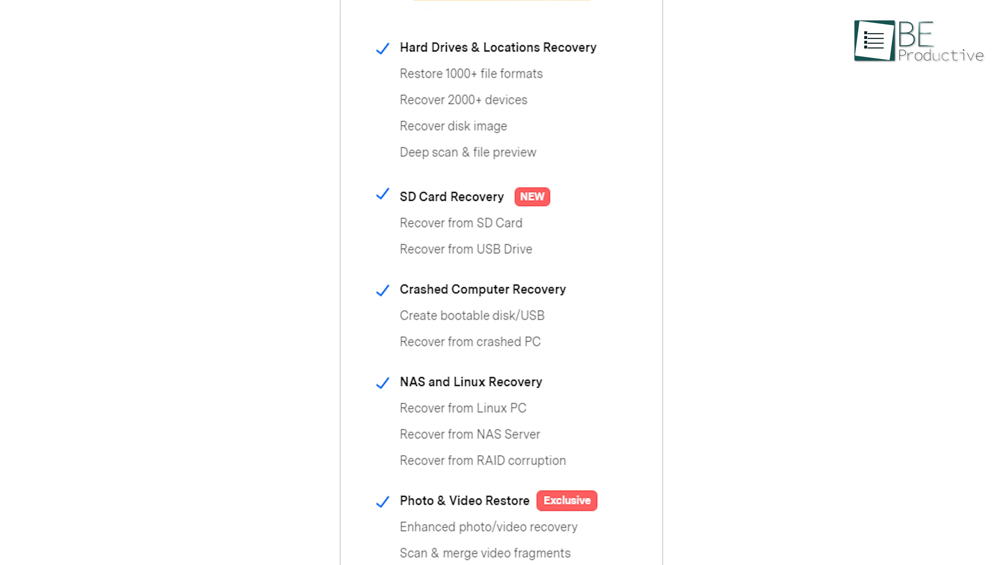
scroll(down, 3)
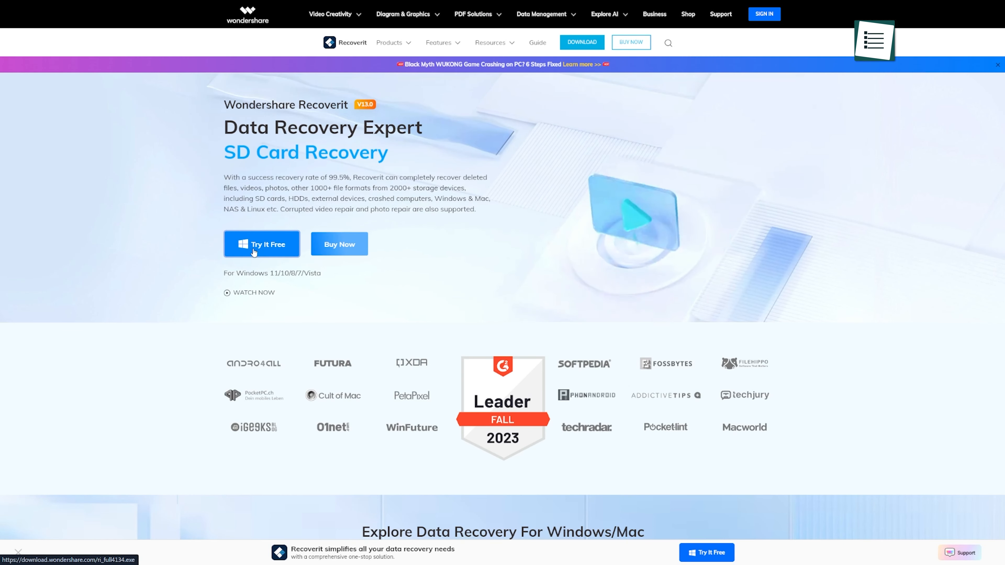
click(261, 245)
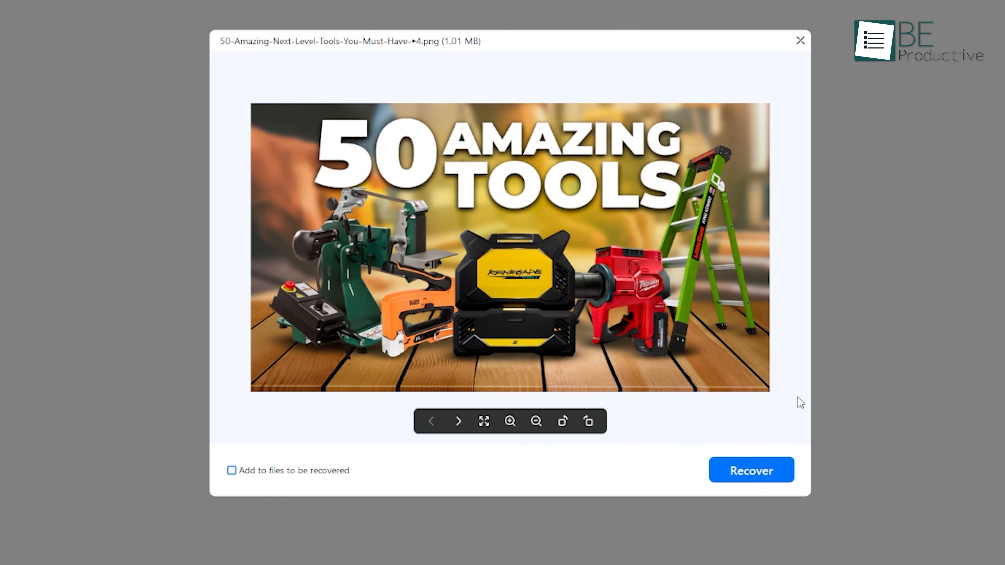
Close the image preview and return to the New Volume (F:) scan results list.
click(750, 470)
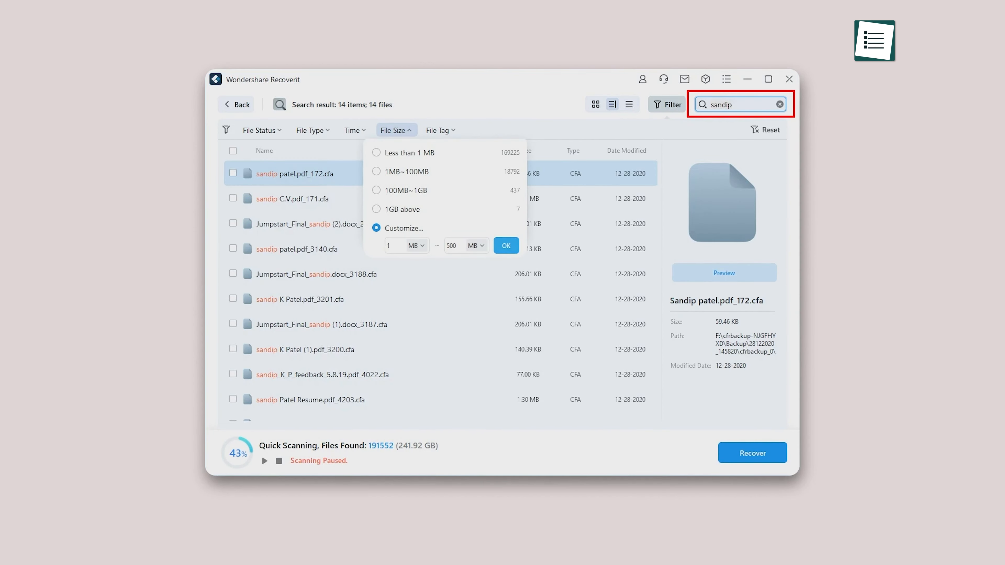
click(236, 104)
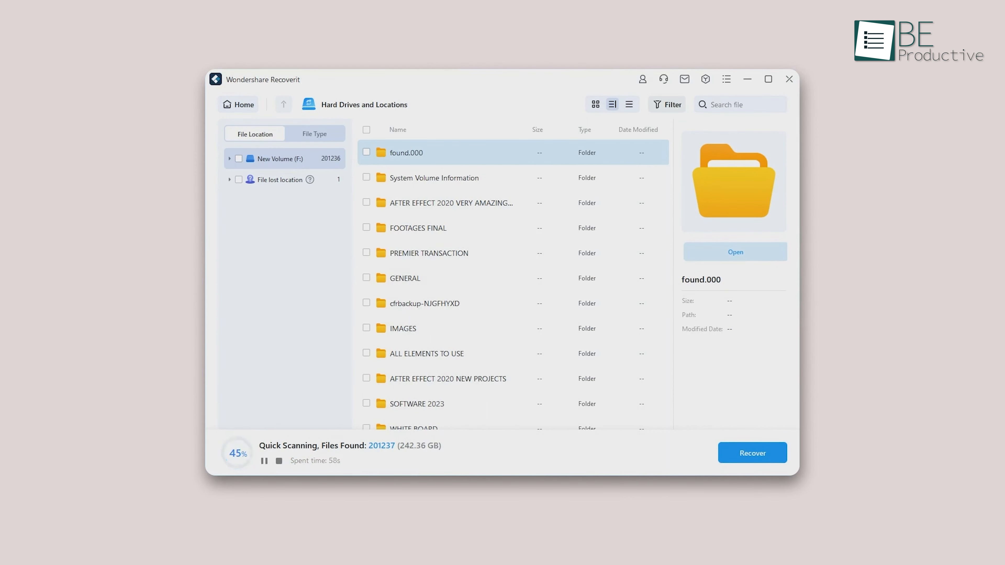